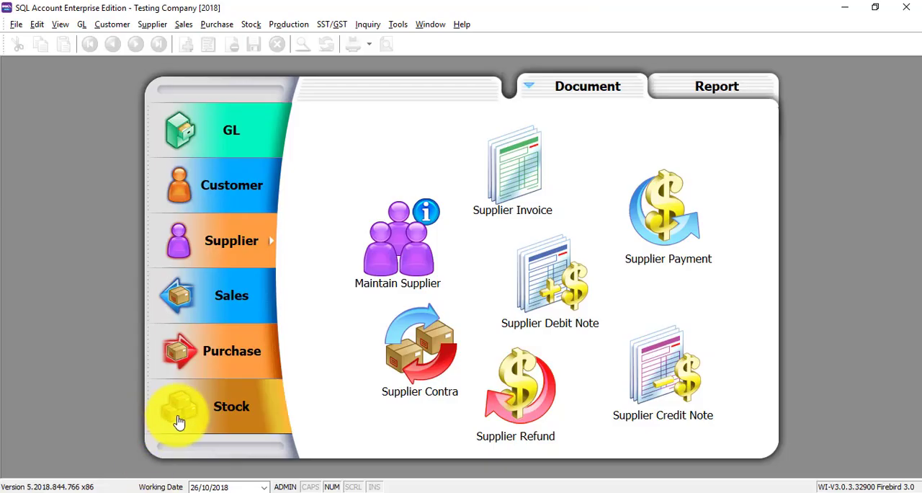
mouse_move(230, 241)
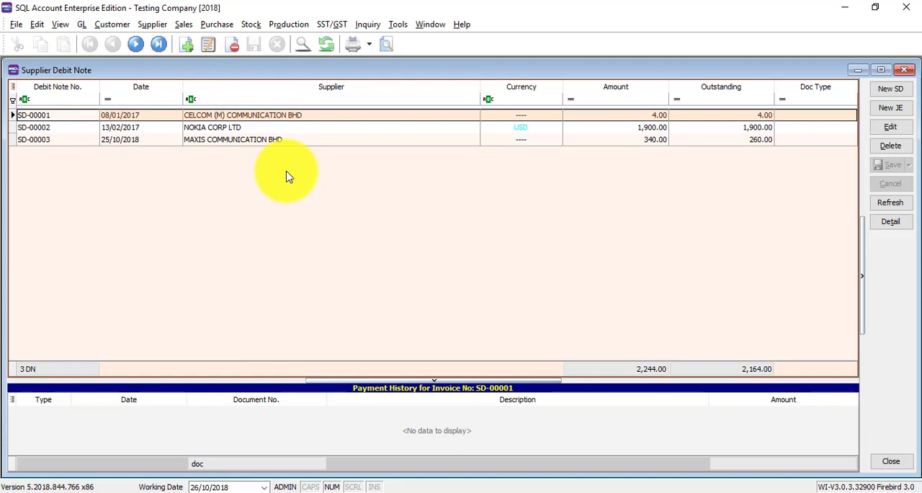
mouse_move(239, 167)
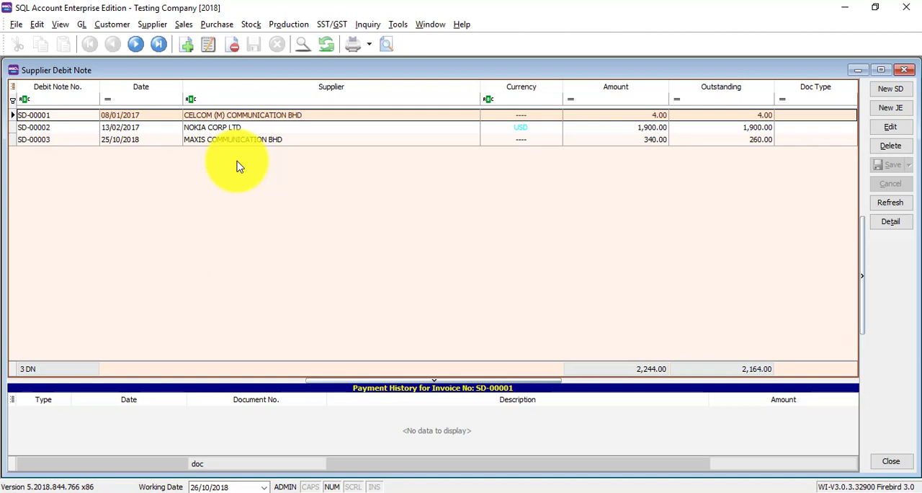
mouse_move(180, 127)
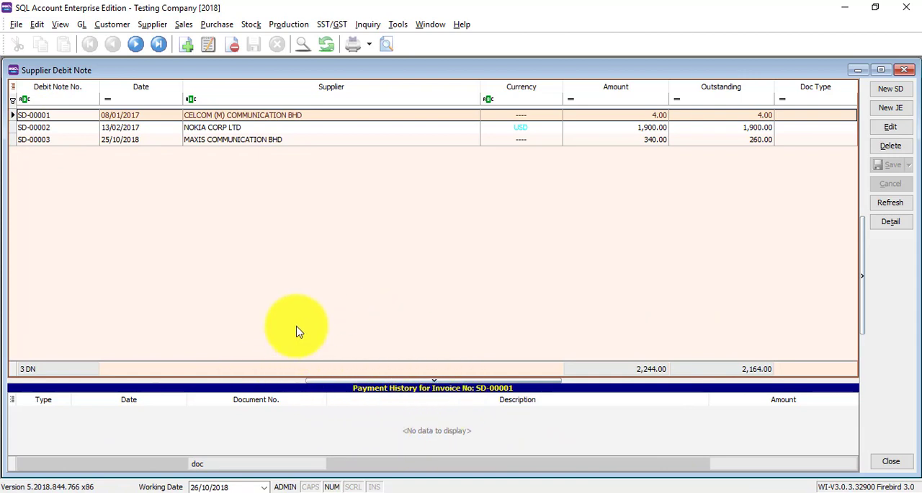
mouse_move(602, 127)
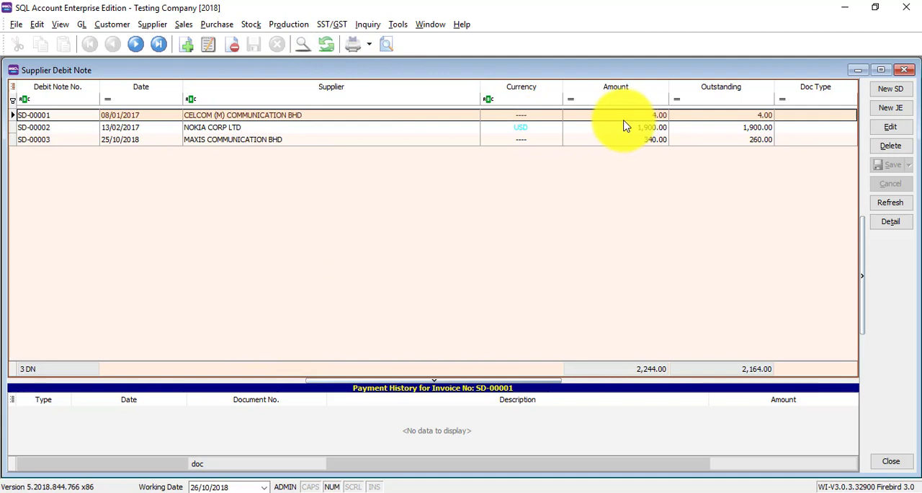
mouse_move(631, 128)
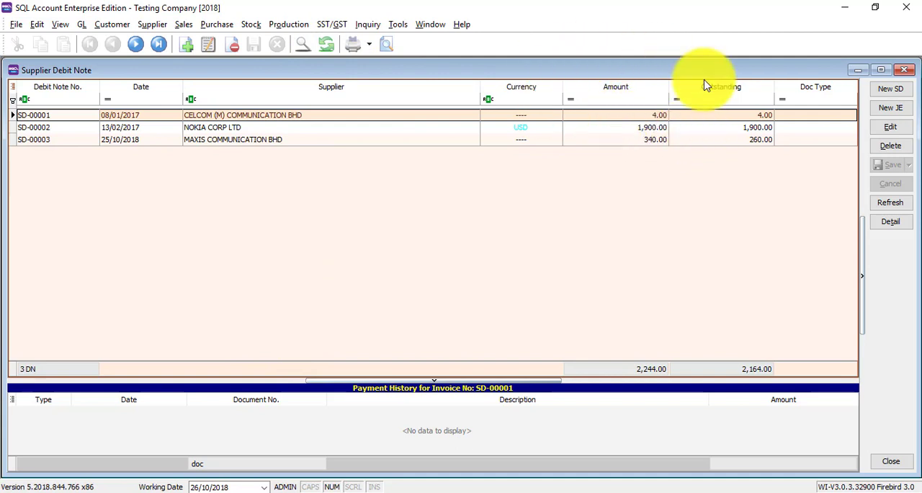
mouse_move(453, 441)
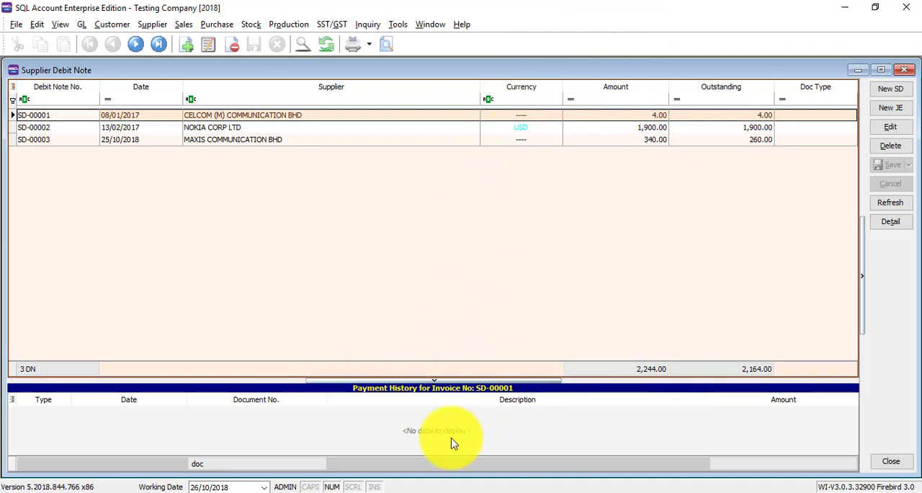
mouse_move(357, 118)
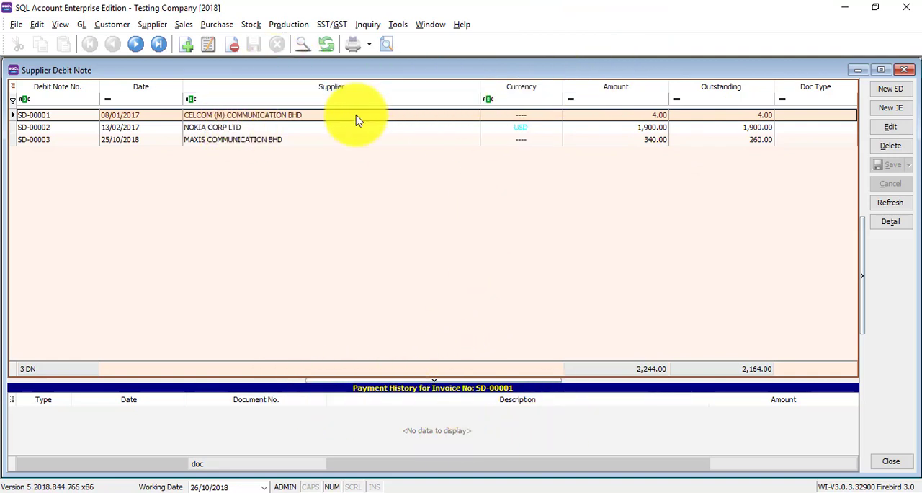
Select debit note SD-00003 to show its 80.00 payment PV-00055 dated 26/10/2018.
left_click(345, 139)
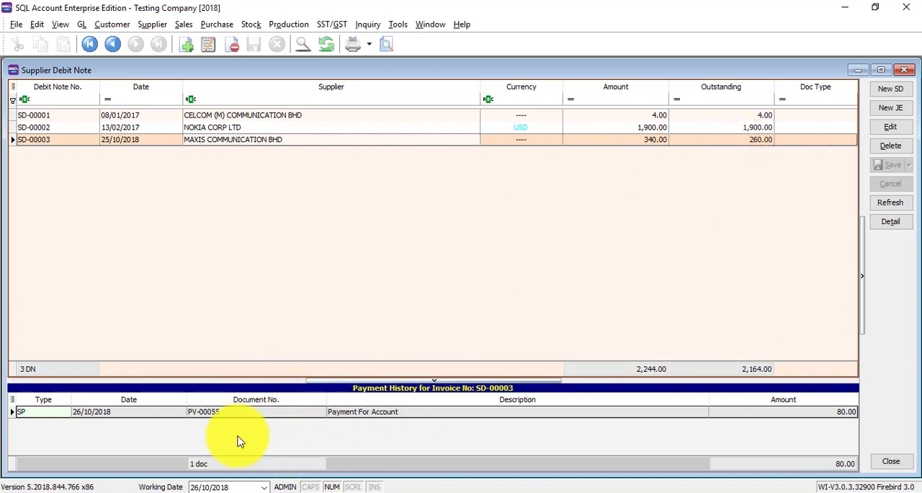
mouse_move(814, 439)
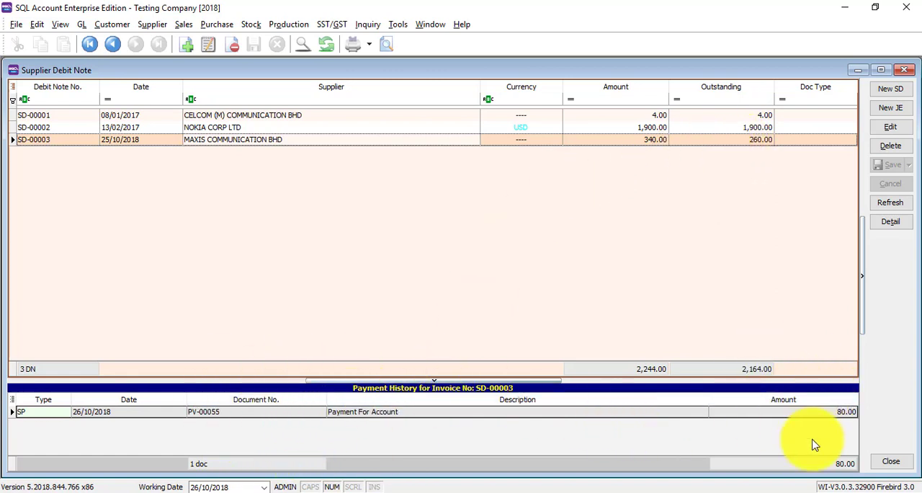
mouse_move(772, 377)
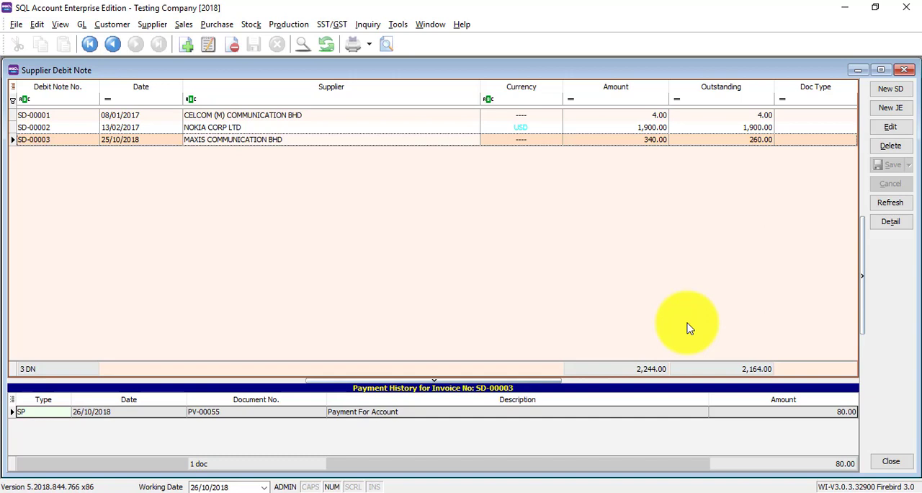
mouse_move(308, 195)
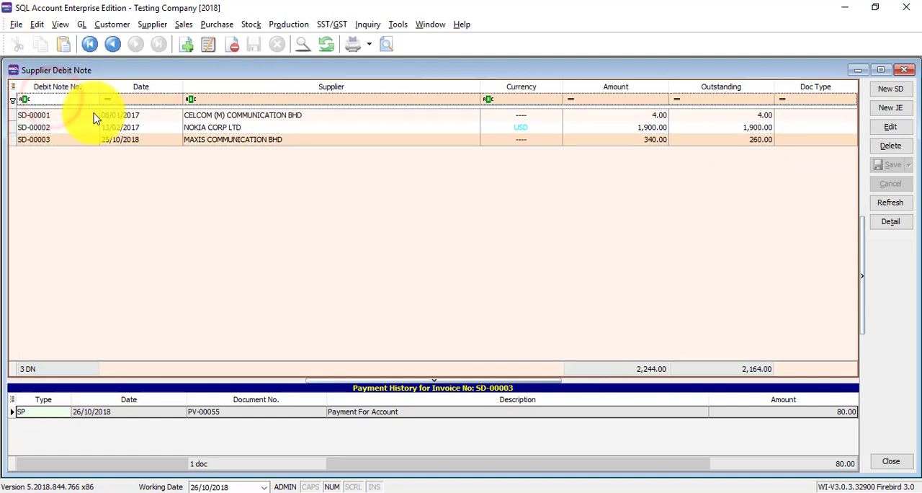
type("3")
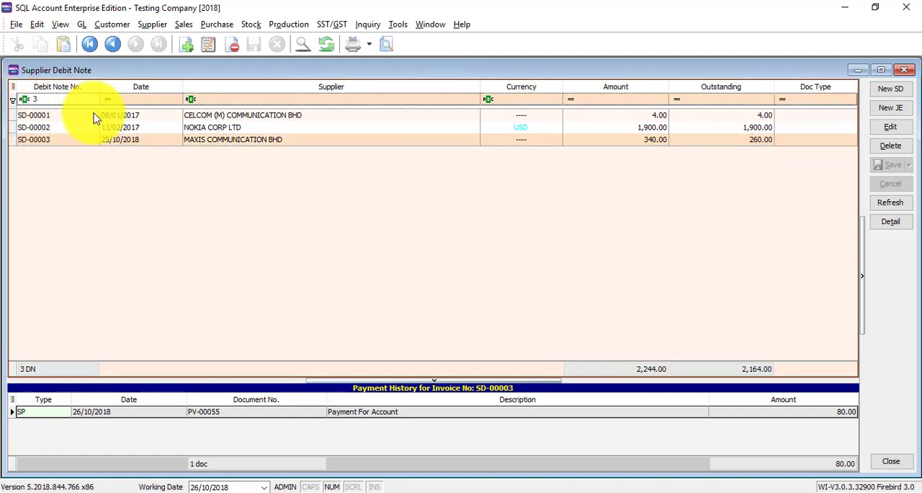
type("3")
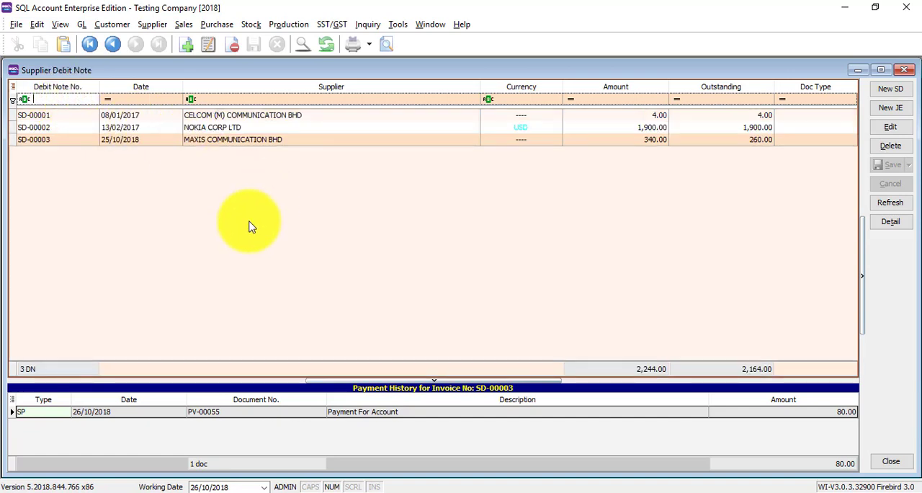
mouse_move(410, 129)
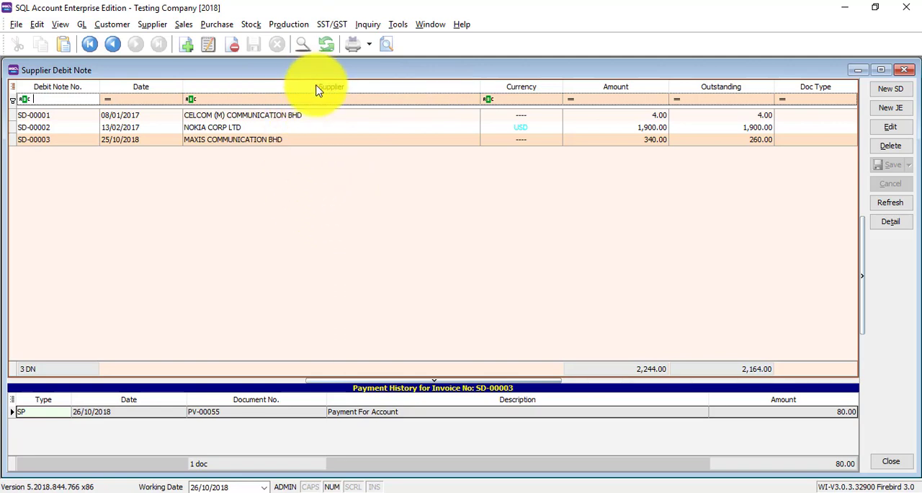
Use the Field Chooser to drag the AREA column back out of the debit note list.
right_click(320, 86)
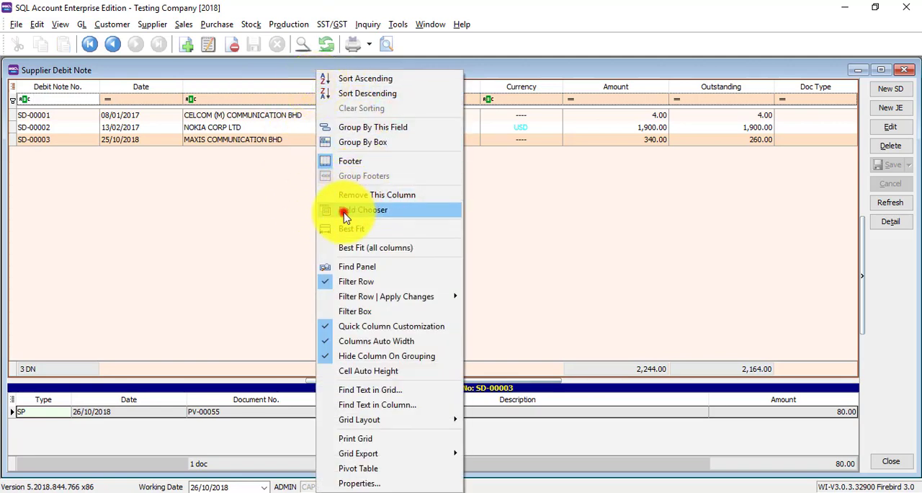
left_click(363, 211)
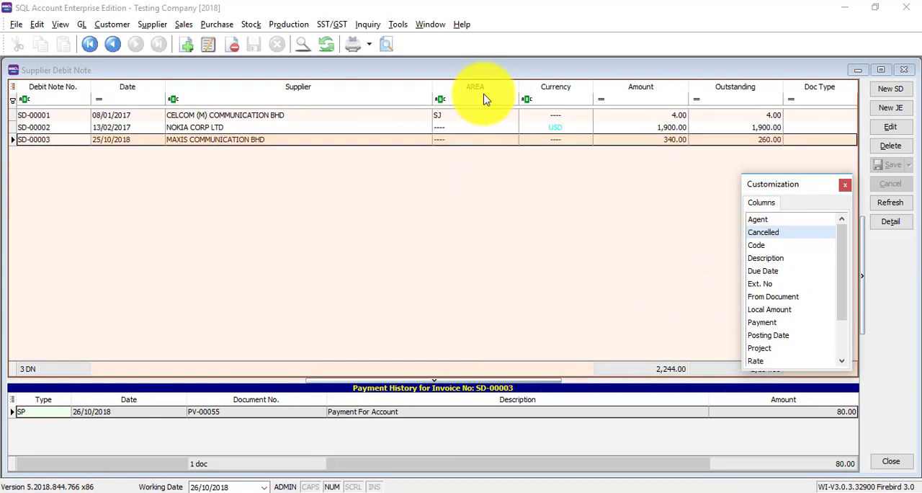
left_click_drag(475, 86, 596, 320)
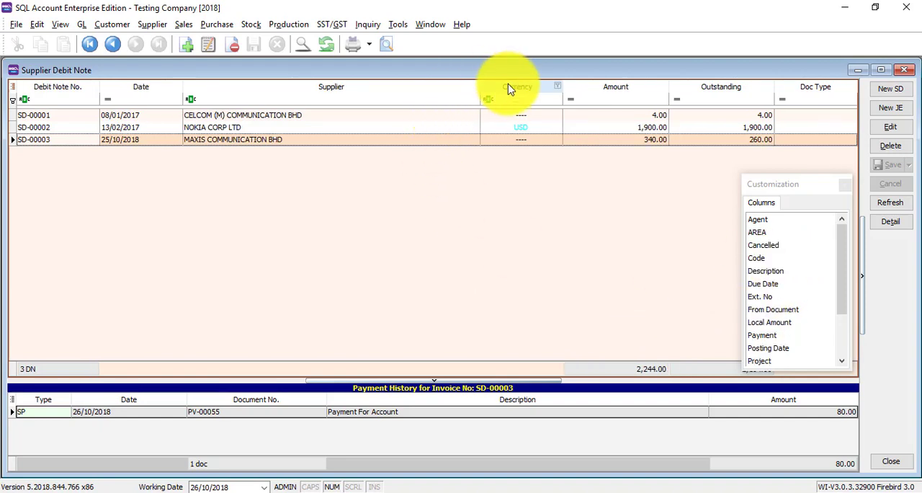
Remove the Currency column, toggling Agent on and off in the column checklist.
right_click(519, 86)
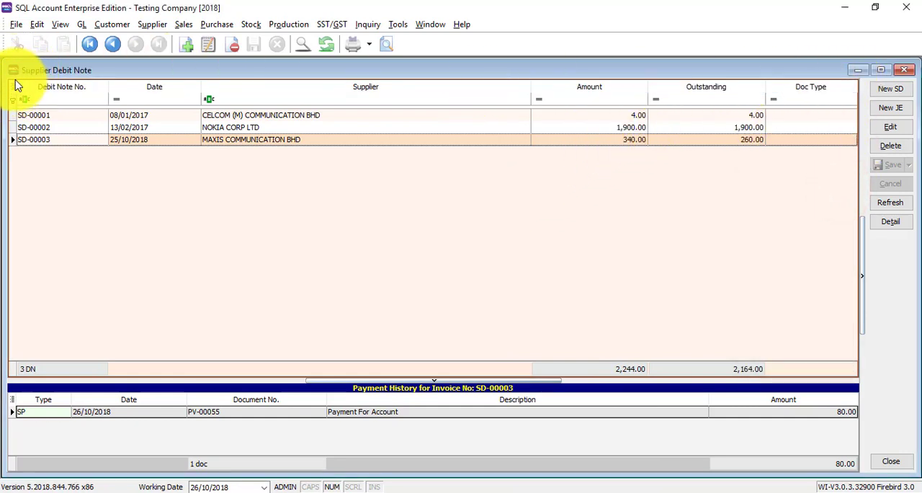
left_click(13, 98)
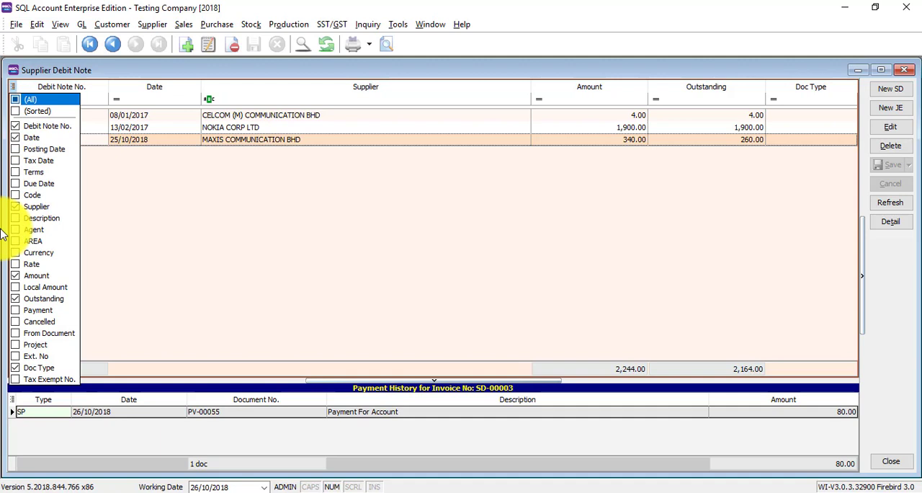
left_click(15, 229)
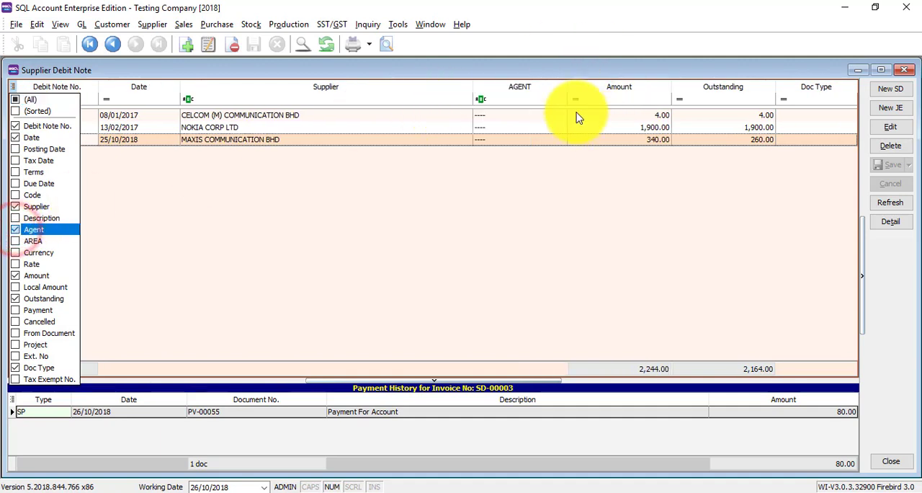
left_click(14, 229)
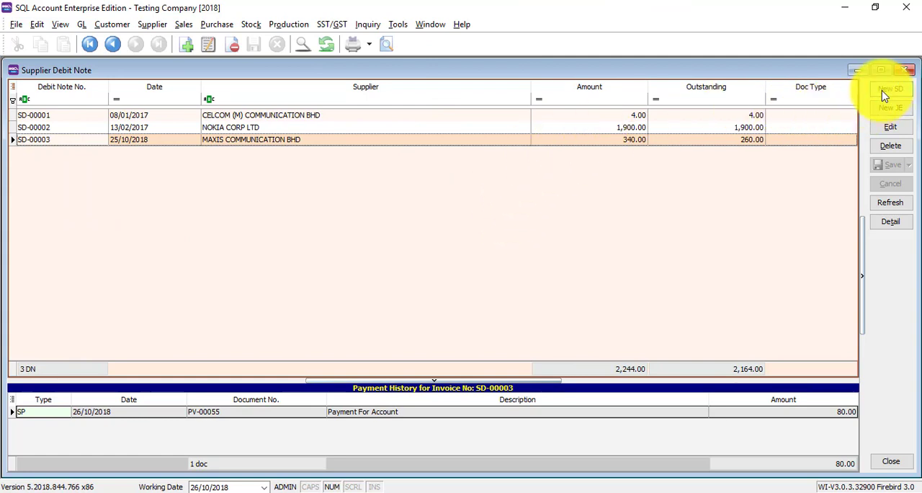
Start a new supplier debit note and look up MAXIS COMMUNICATION BHD by company name 'maxi'.
left_click(890, 89)
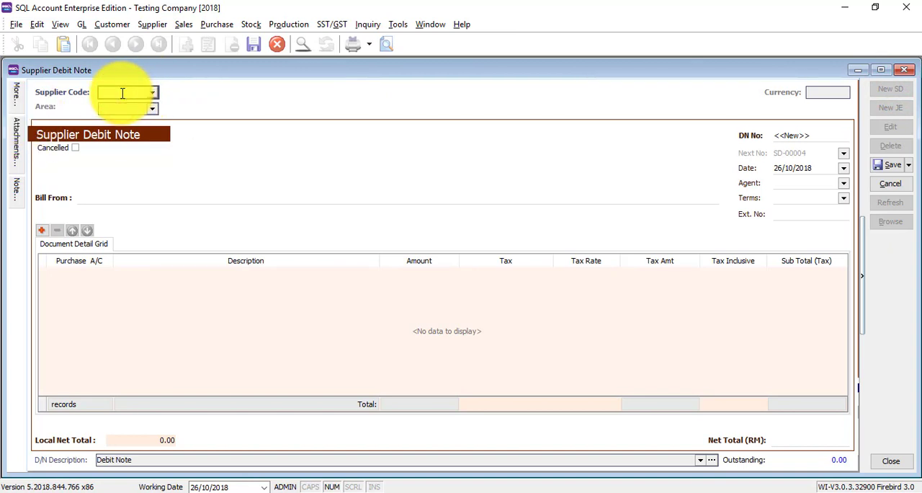
type("ma")
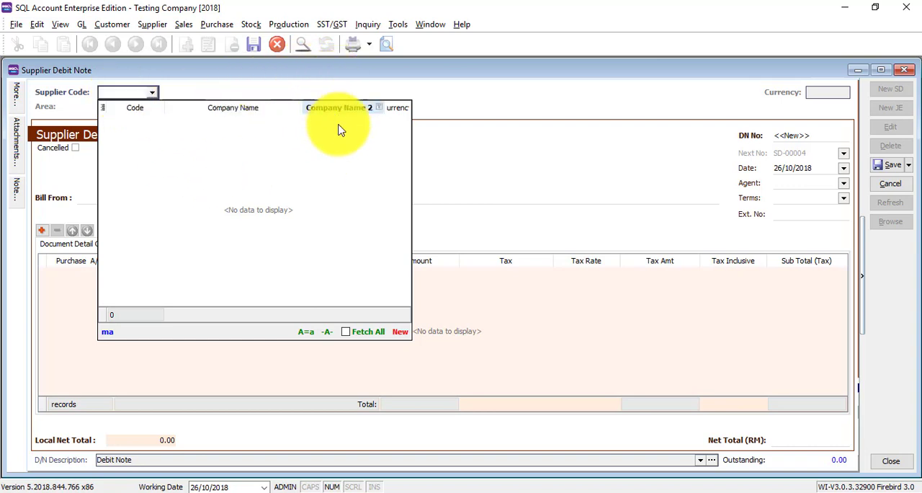
left_click(369, 332)
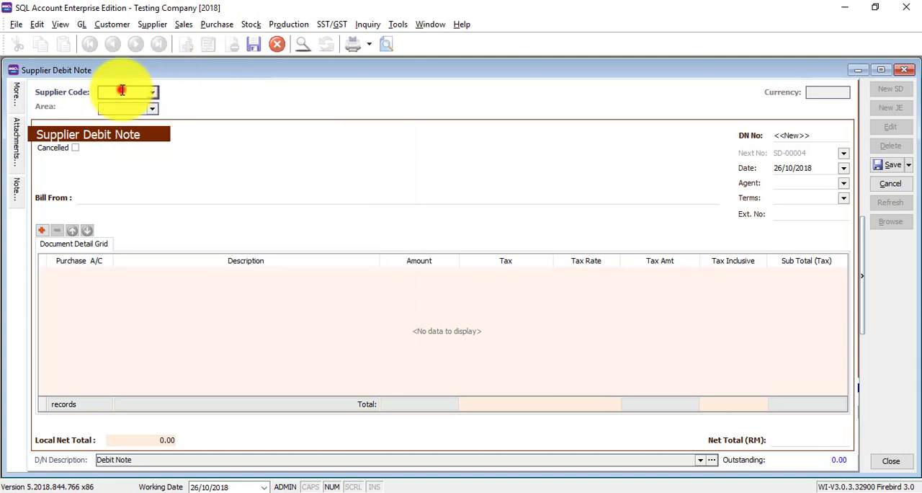
type("maxi")
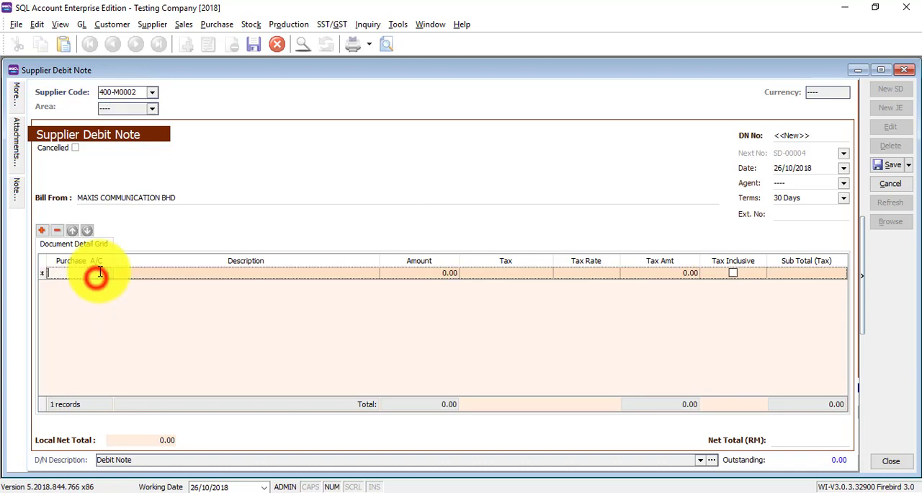
Charge the detail line to purchase account 610-000 with amount 100.00.
left_click(107, 272)
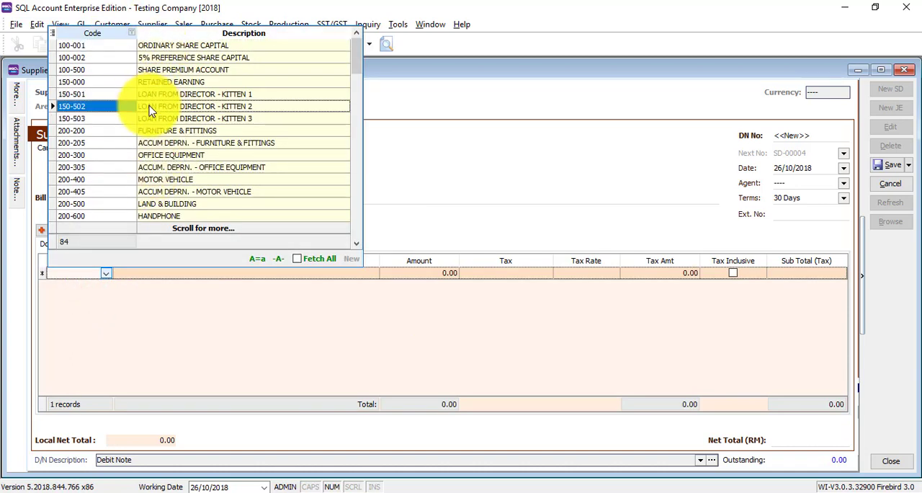
type("purc")
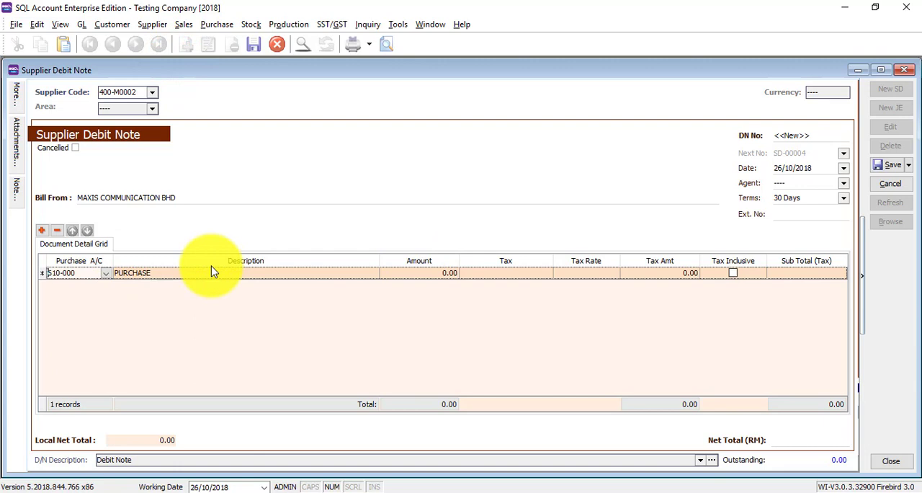
left_click(418, 272)
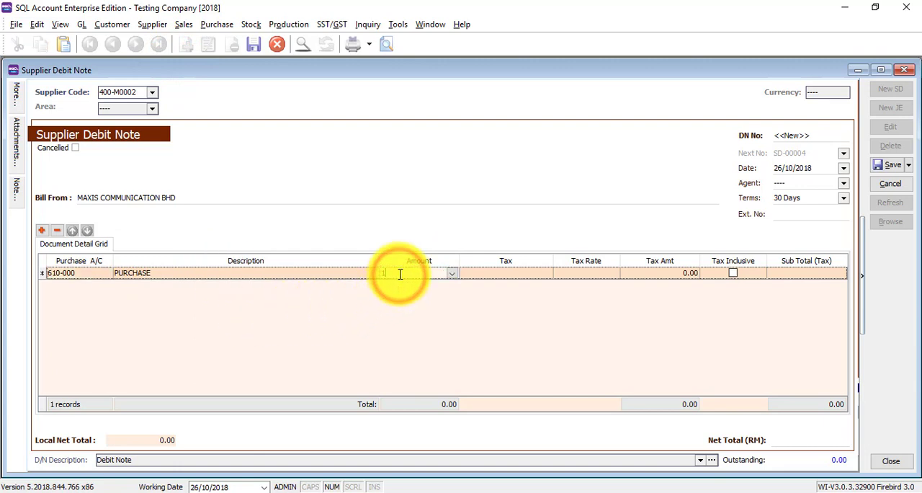
type("100.00")
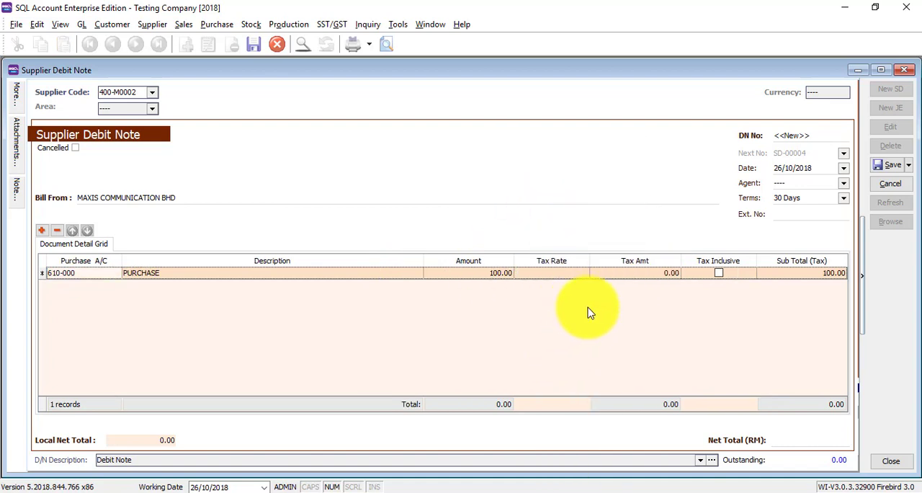
mouse_move(756, 216)
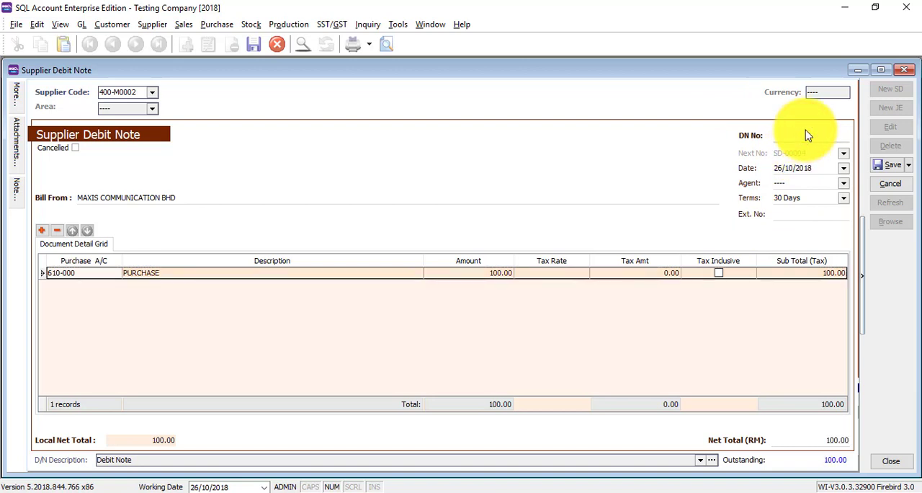
left_click(799, 136)
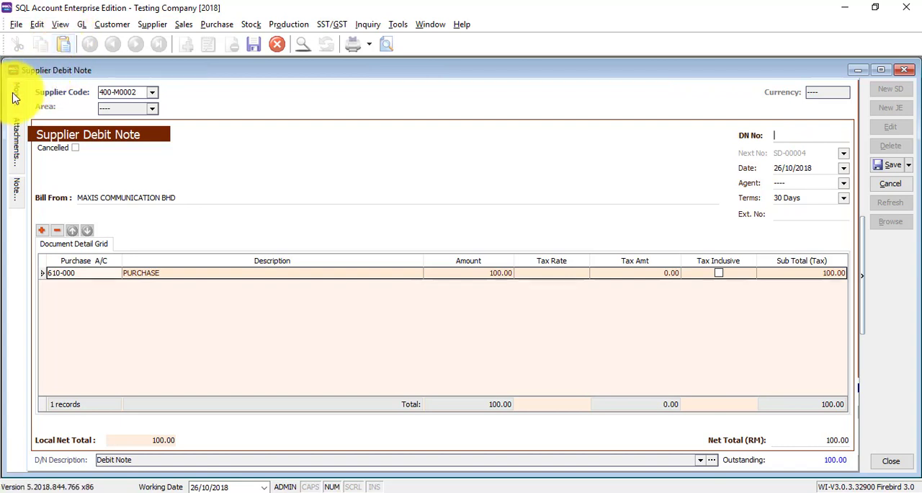
left_click(16, 92)
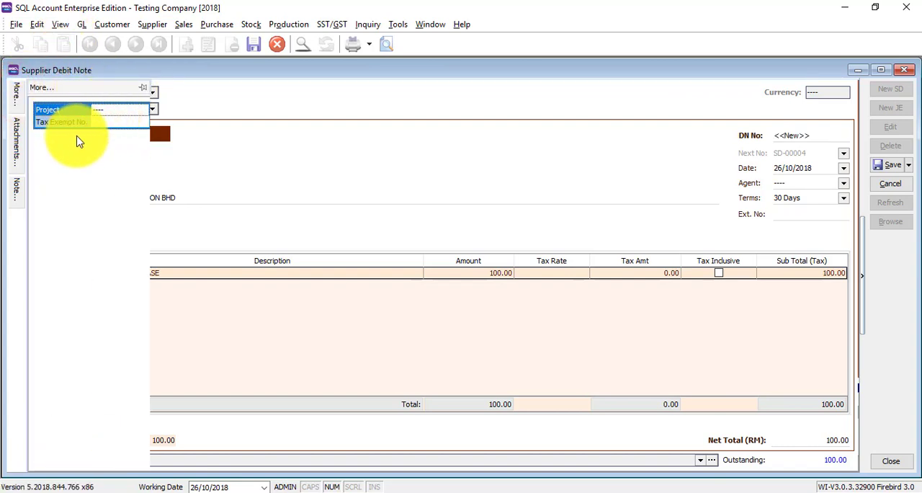
left_click(16, 190)
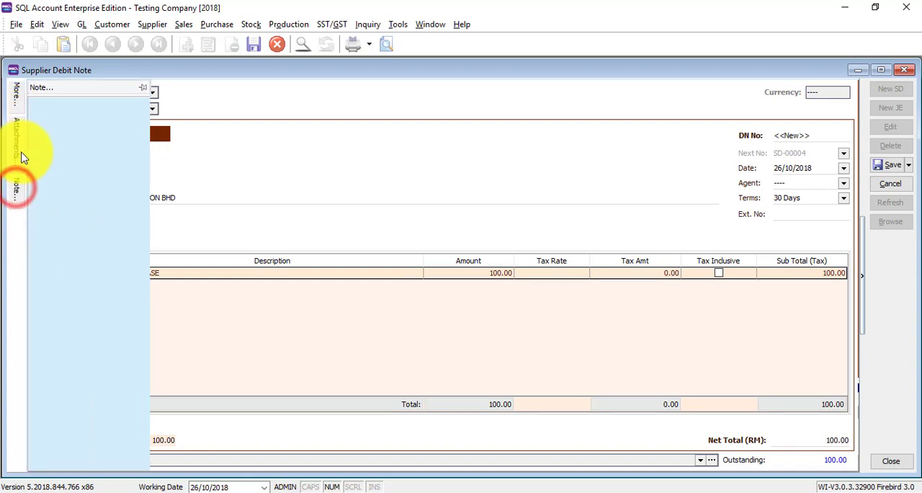
left_click(16, 141)
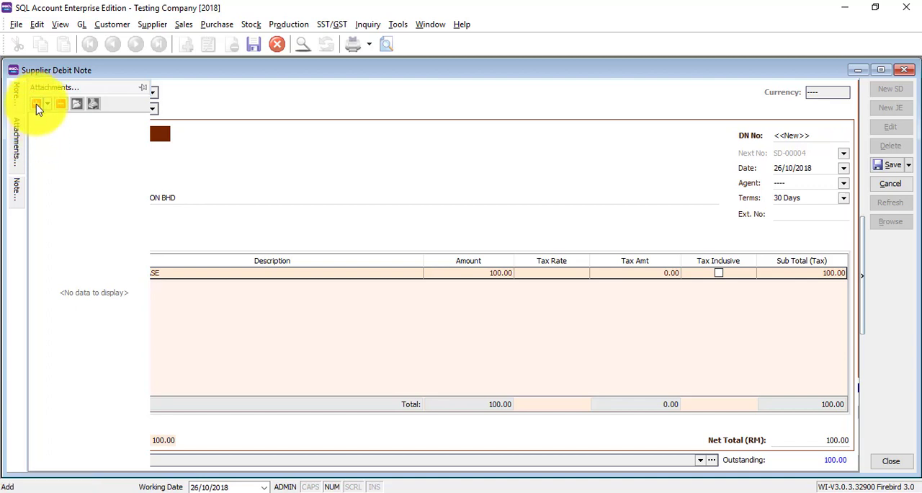
left_click(37, 104)
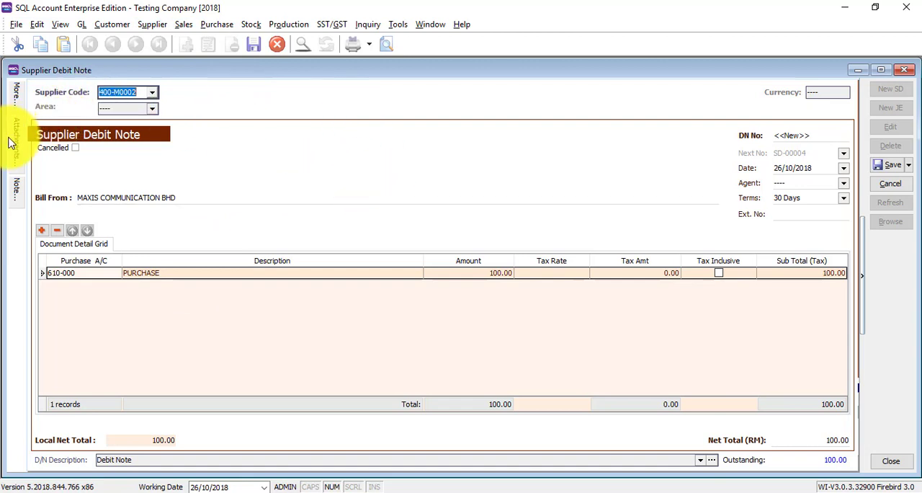
left_click(16, 141)
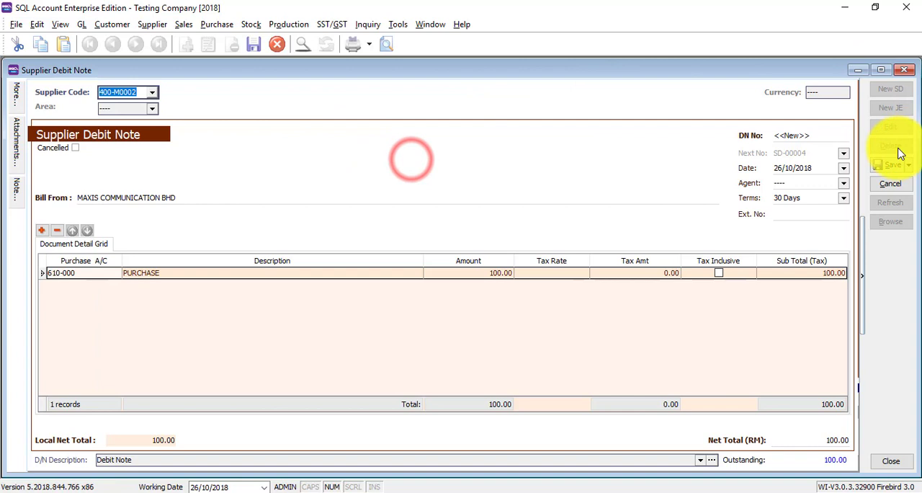
Save the MAXIS debit note so it is numbered SD-00004, totalling 100.00.
left_click(890, 165)
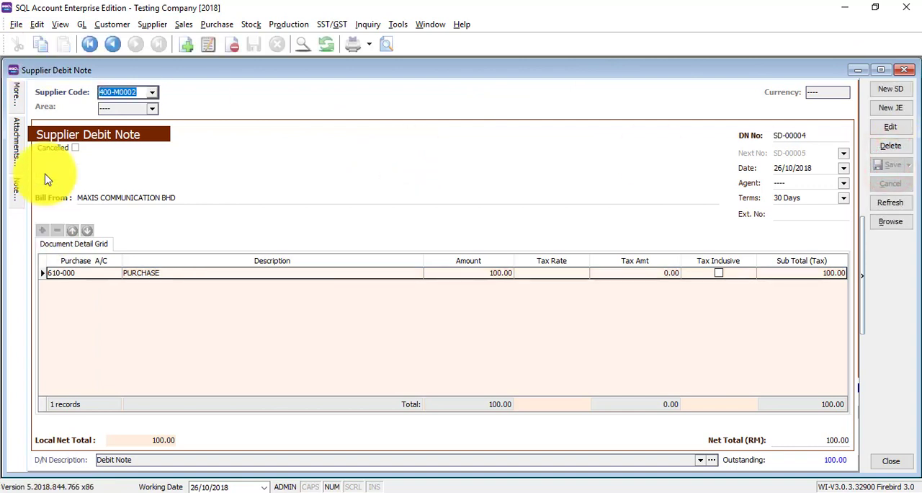
mouse_move(305, 148)
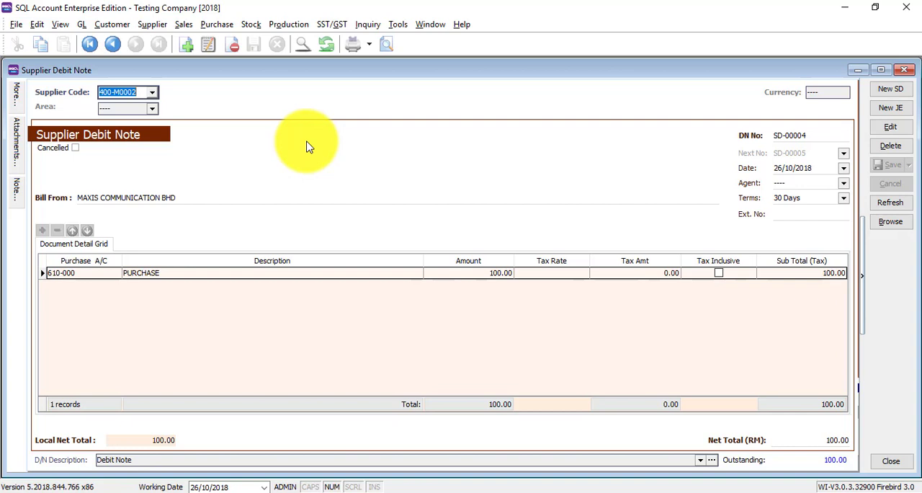
mouse_move(360, 106)
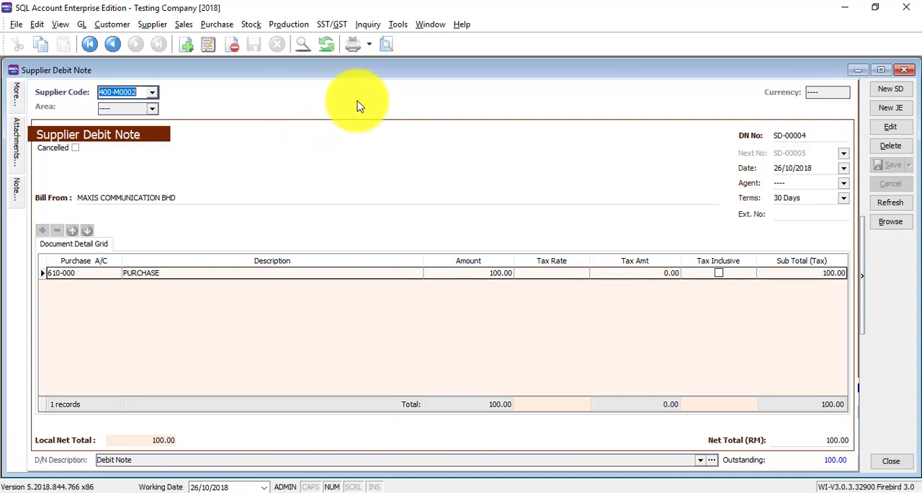
left_click(387, 45)
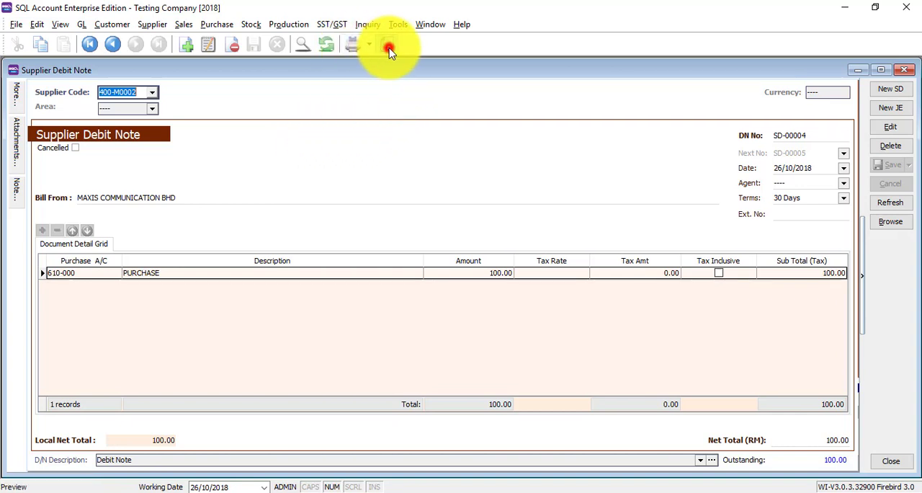
left_click(387, 44)
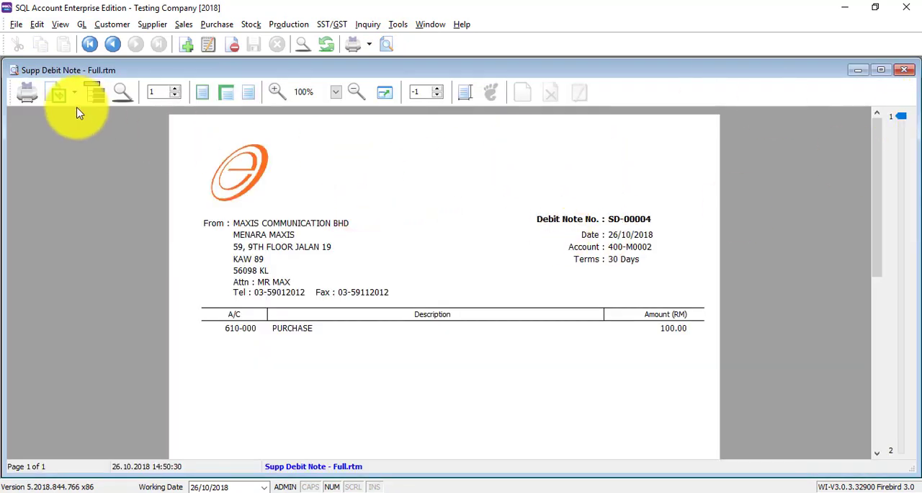
left_click(59, 92)
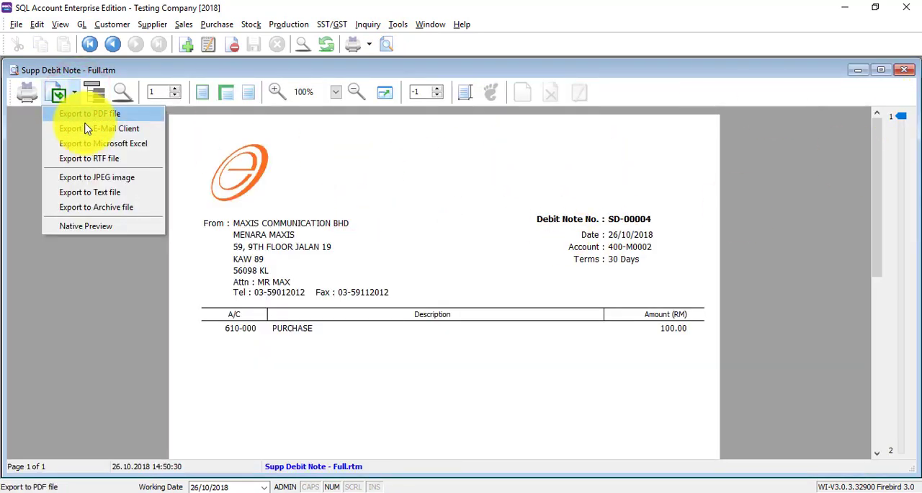
left_click(904, 69)
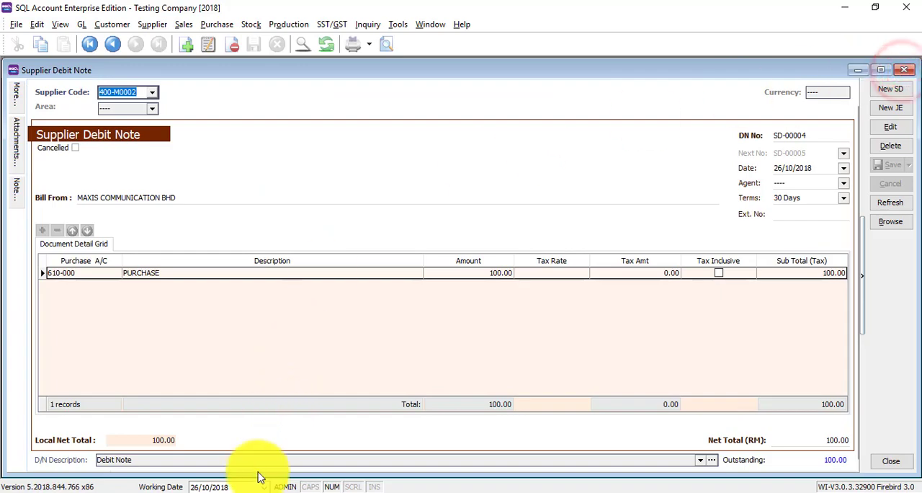